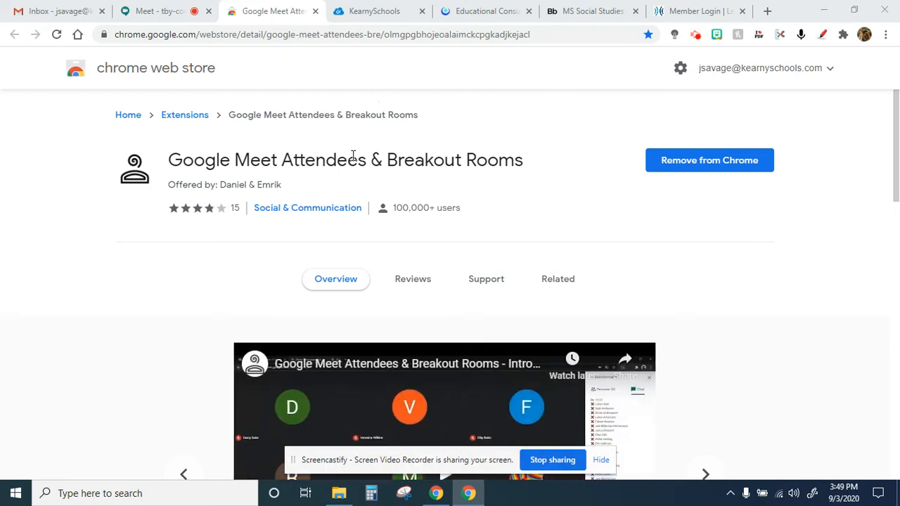
{"action": "mouse_move", "coordinate": [475, 143]}
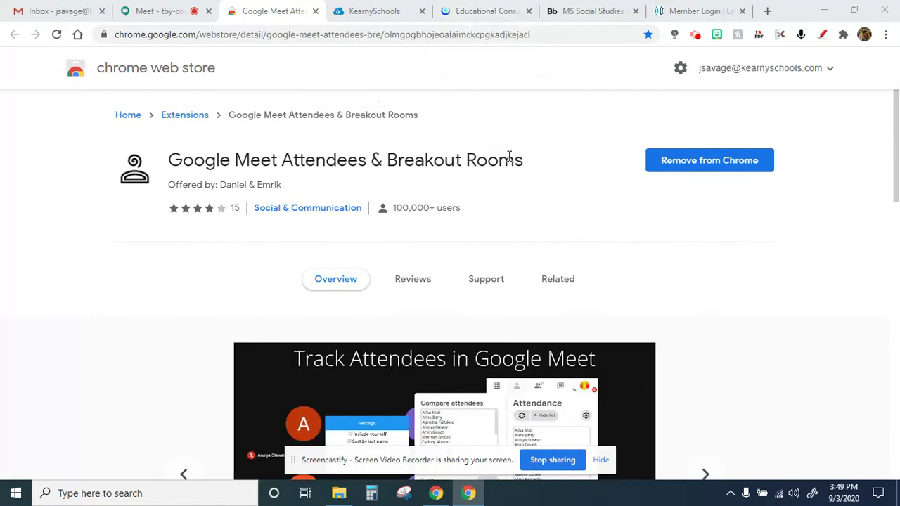
{"action": "mouse_move", "coordinate": [527, 167]}
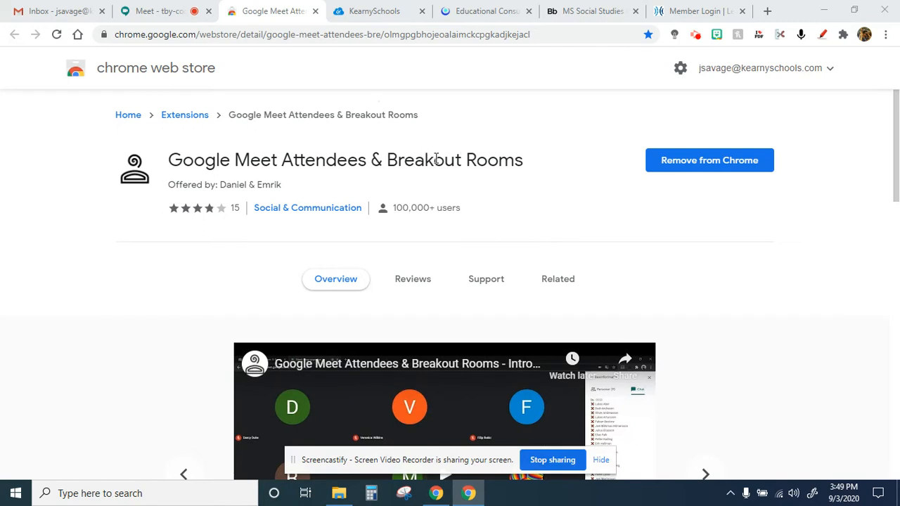
{"action": "mouse_move", "coordinate": [154, 106]}
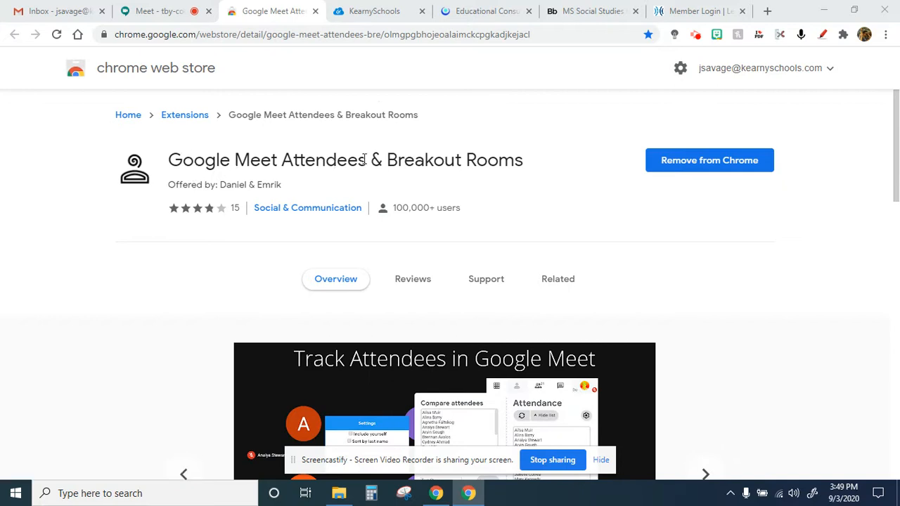
{"action": "mouse_move", "coordinate": [733, 216]}
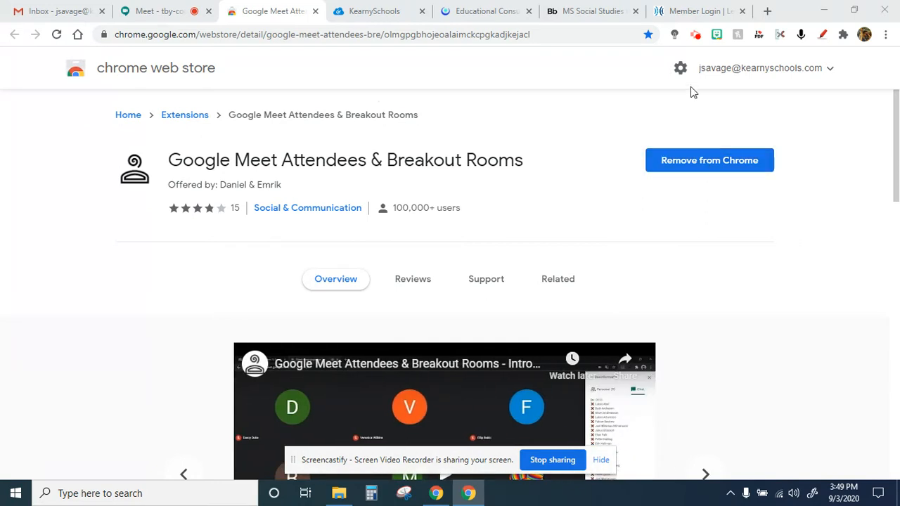
{"action": "mouse_move", "coordinate": [716, 35]}
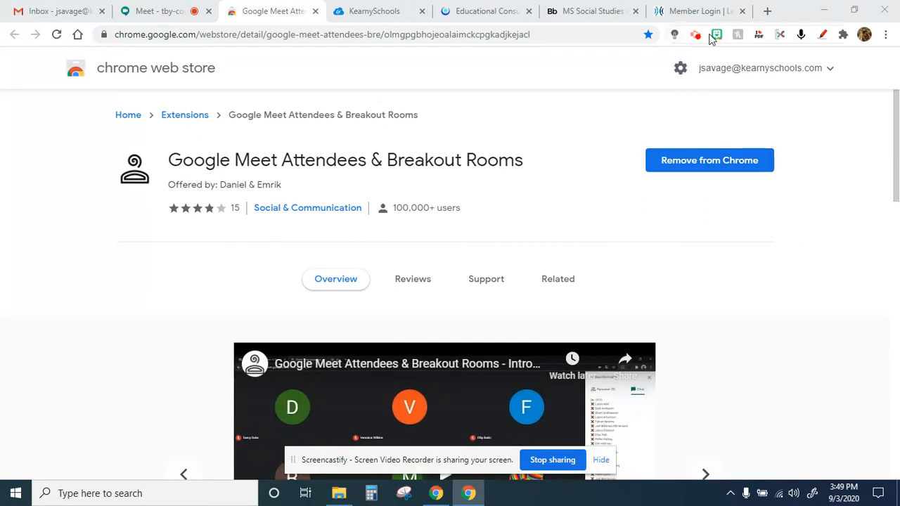
{"action": "mouse_move", "coordinate": [523, 214]}
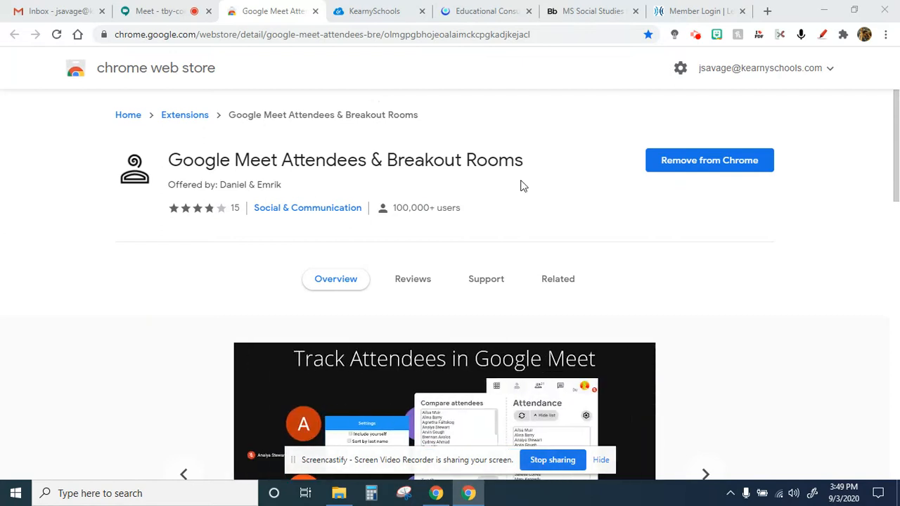
- Switch from the Chrome Web Store extension page to the breakoutdemo Meet tab
{"action": "left_click", "coordinate": [166, 11]}
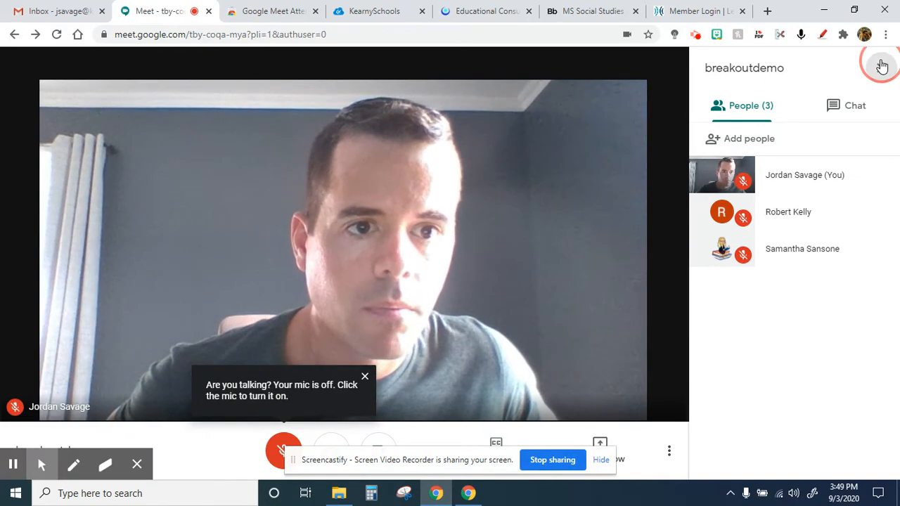
- Close the People panel and show the extension's Attendance and Create groups tools
{"action": "left_click", "coordinate": [881, 66]}
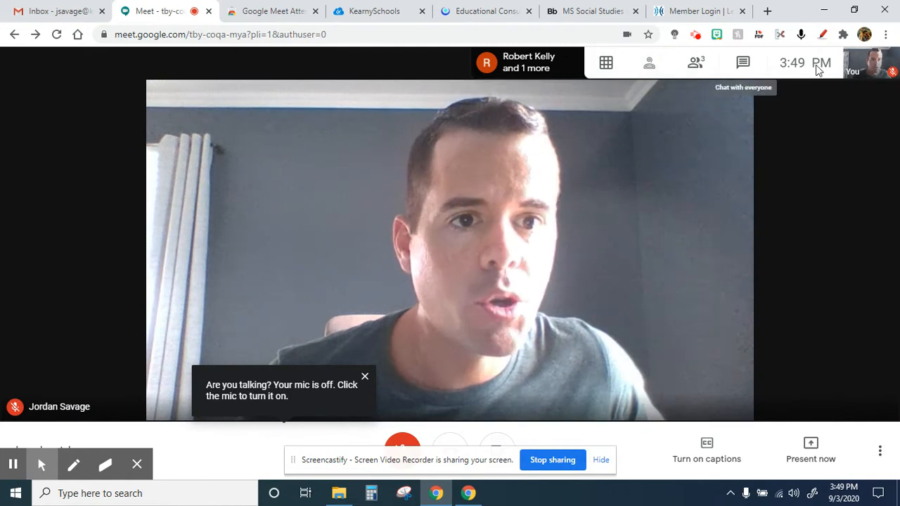
{"action": "left_click", "coordinate": [650, 62]}
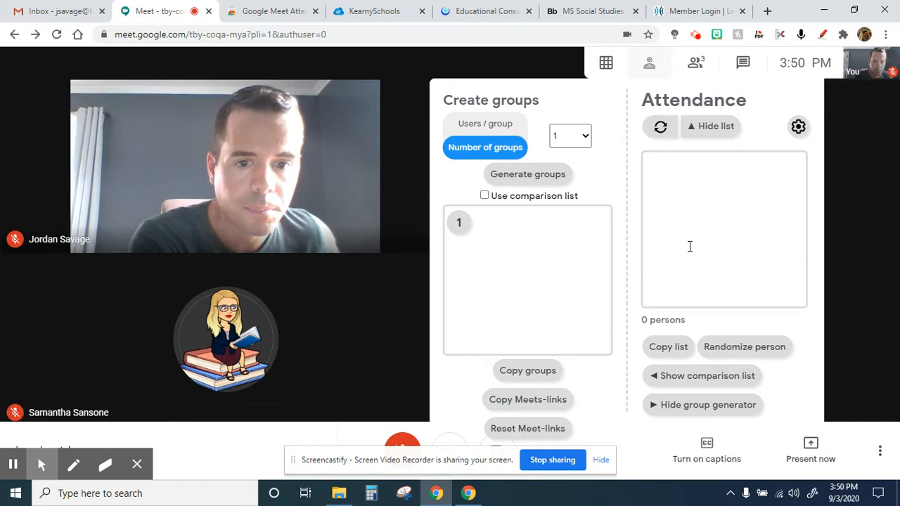
- Refresh Attendance to list the three participants, then check and close the extension settings
{"action": "left_click", "coordinate": [659, 127]}
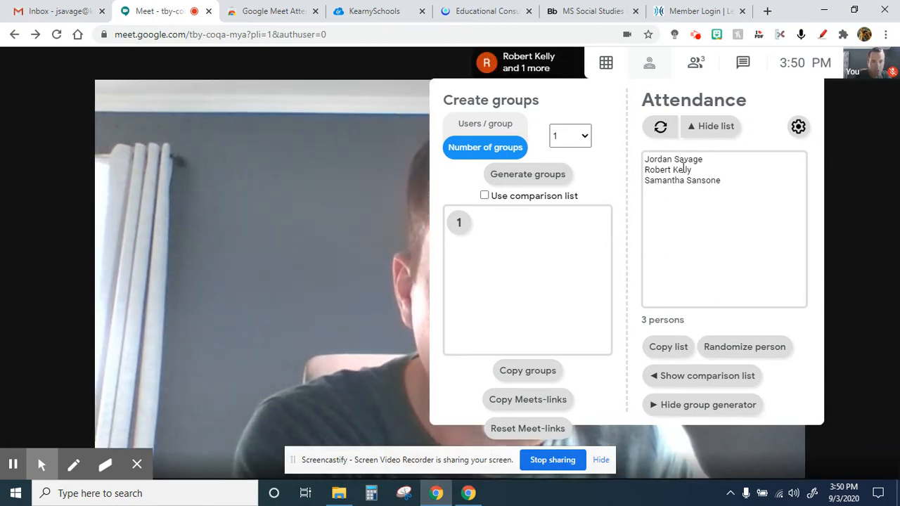
{"action": "left_click", "coordinate": [695, 64]}
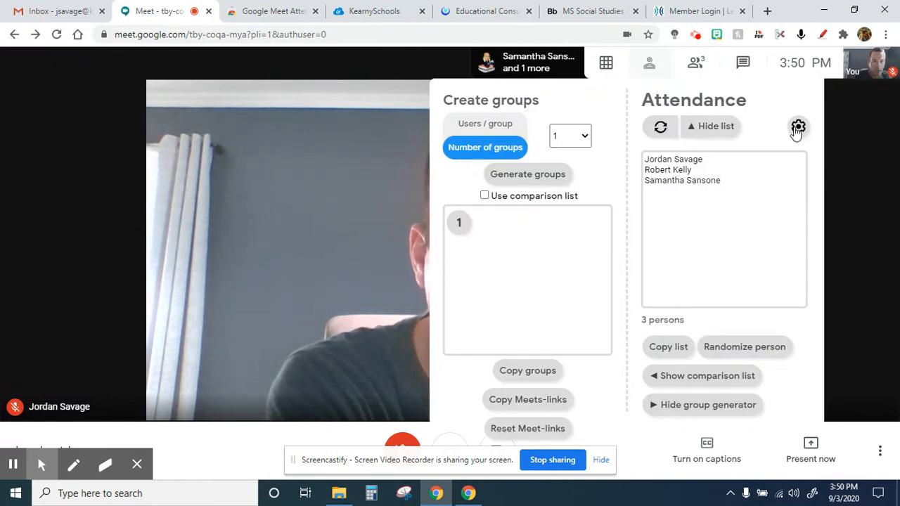
{"action": "left_click", "coordinate": [798, 127]}
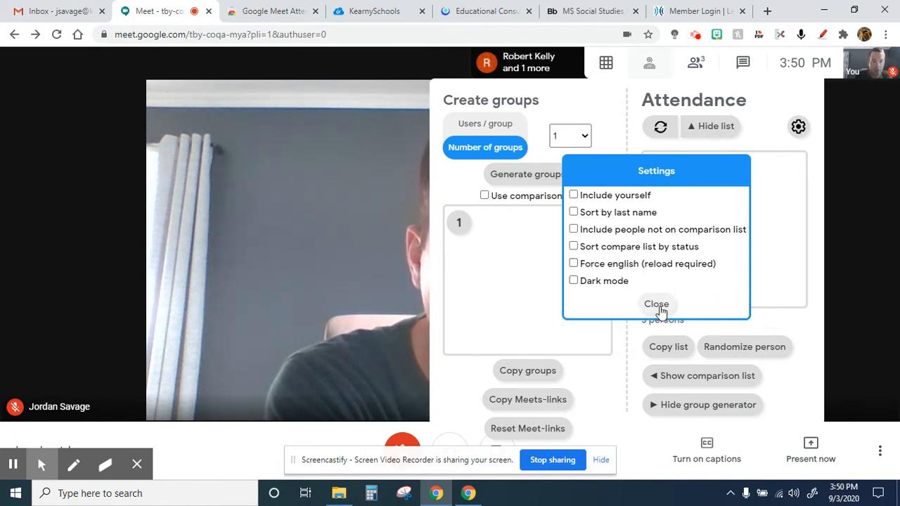
{"action": "left_click", "coordinate": [655, 304]}
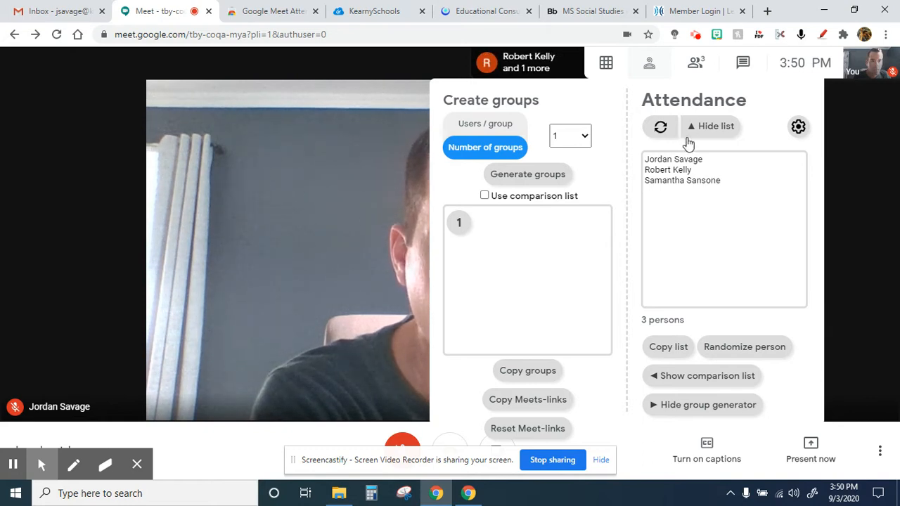
{"action": "mouse_move", "coordinate": [692, 298]}
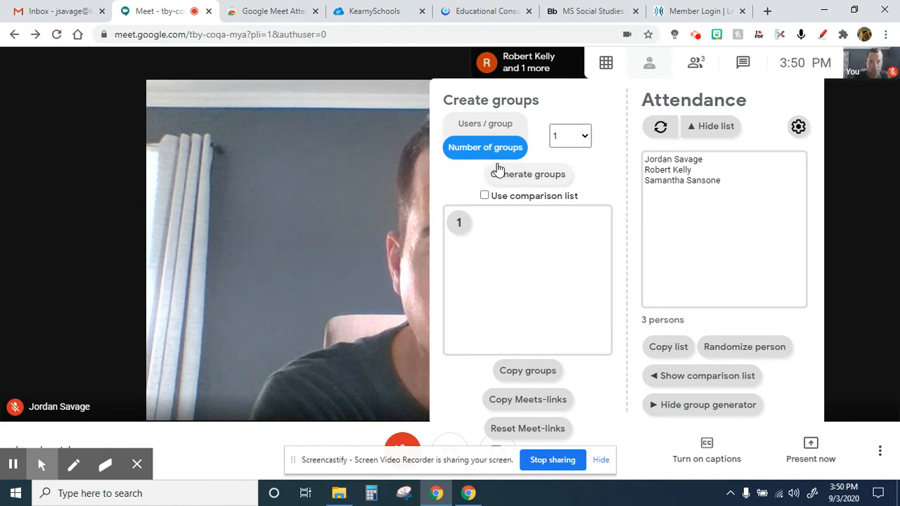
{"action": "mouse_move", "coordinate": [528, 174]}
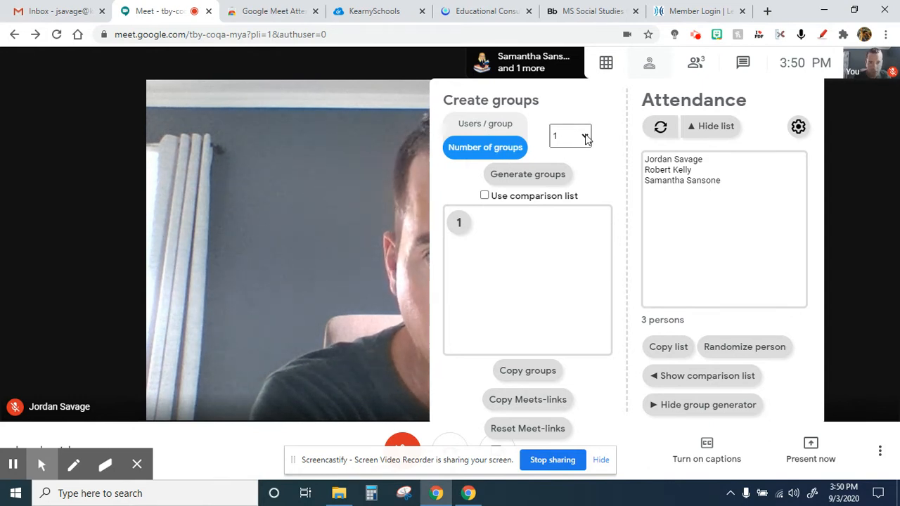
{"action": "left_click", "coordinate": [569, 135]}
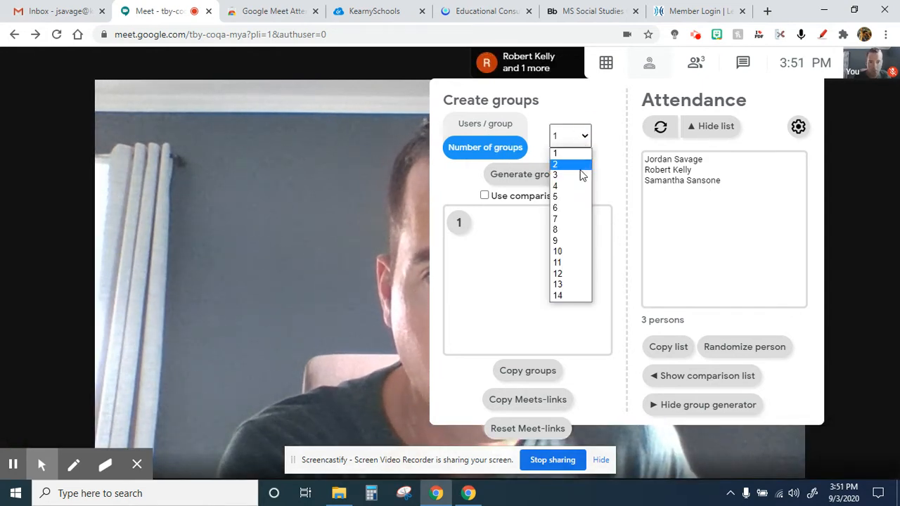
{"action": "left_click", "coordinate": [554, 175]}
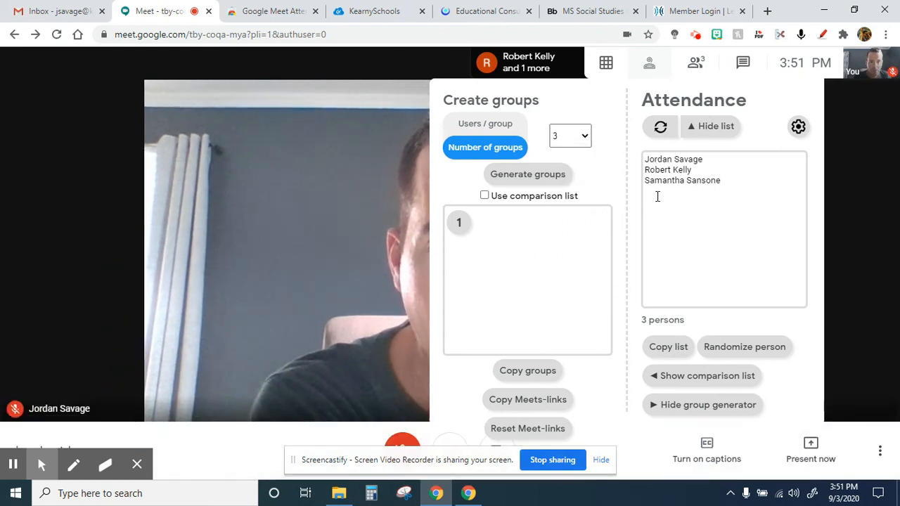
{"action": "left_click", "coordinate": [527, 175]}
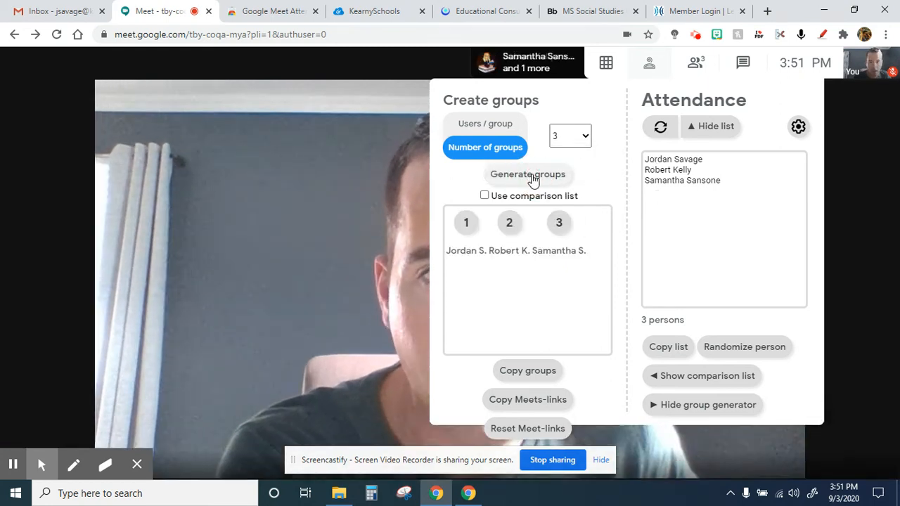
{"action": "mouse_move", "coordinate": [459, 233]}
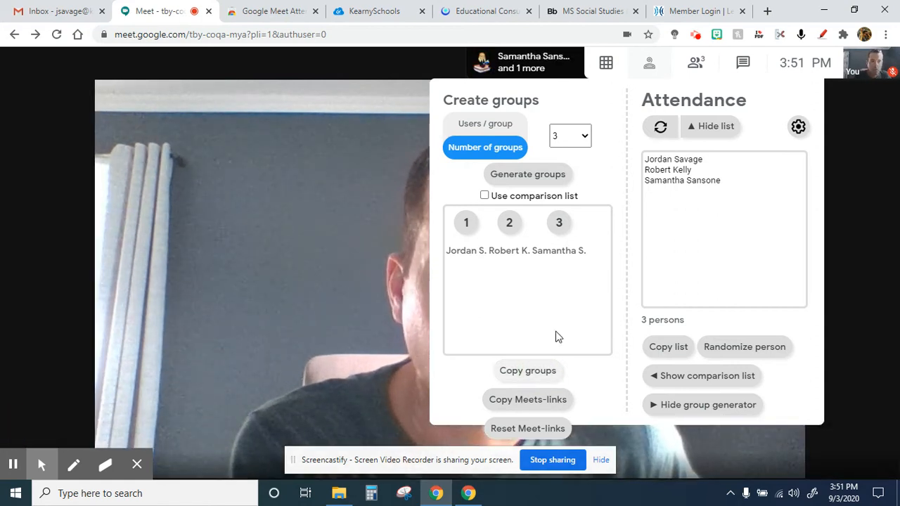
{"action": "left_click", "coordinate": [743, 62]}
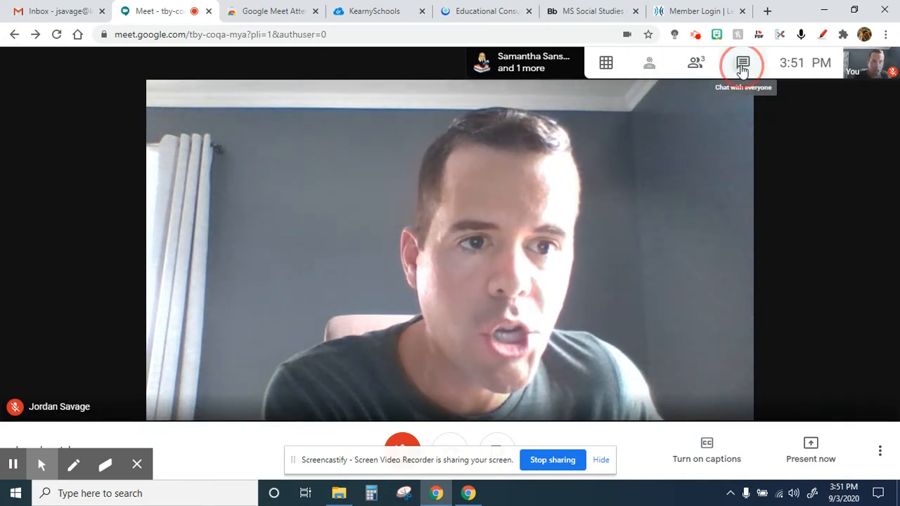
{"action": "left_click", "coordinate": [742, 61]}
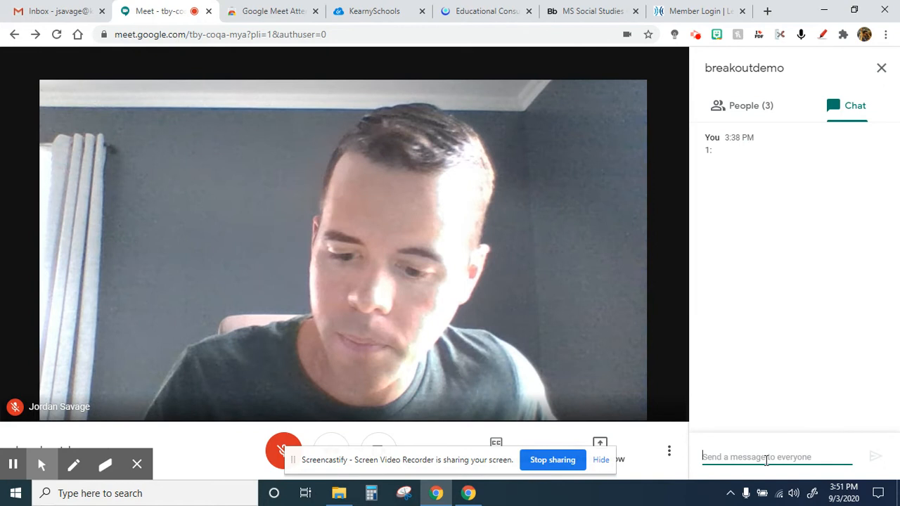
{"action": "left_click", "coordinate": [874, 456]}
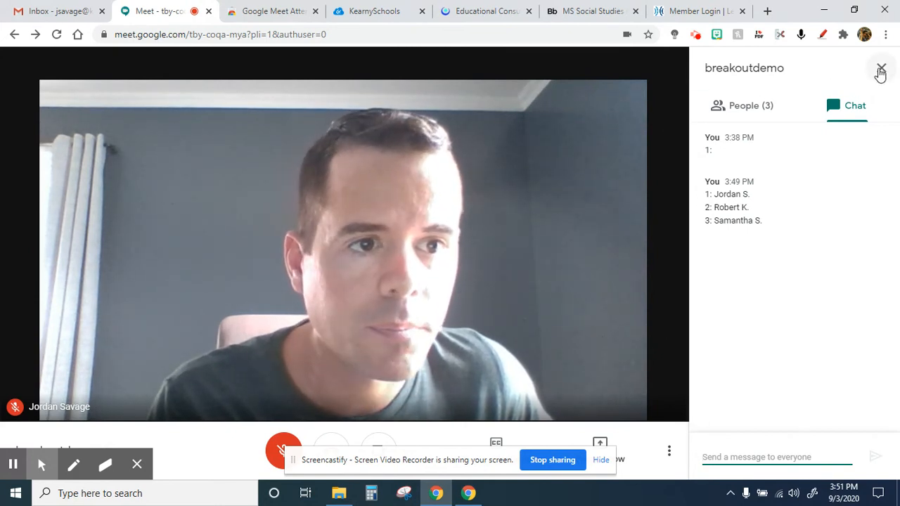
{"action": "left_click", "coordinate": [880, 70]}
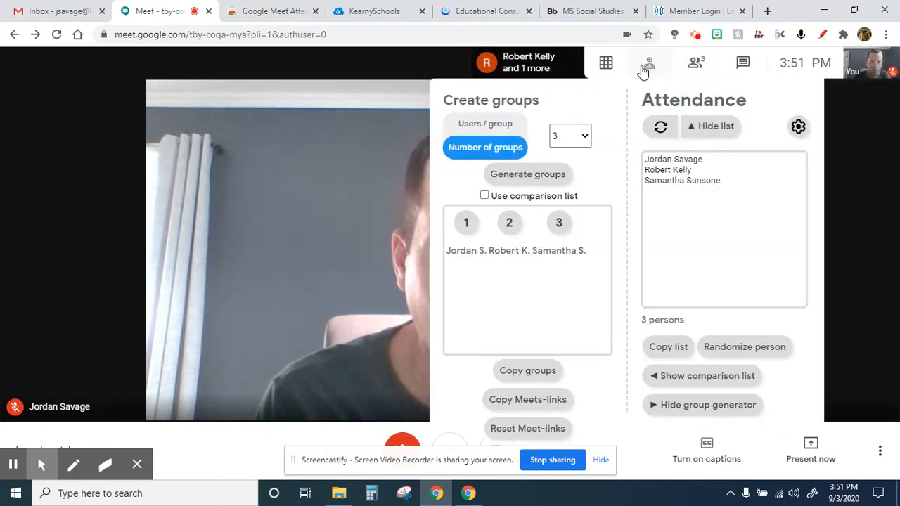
- Copy the three per-group Meet links and post them in the meeting chat
{"action": "left_click", "coordinate": [527, 399]}
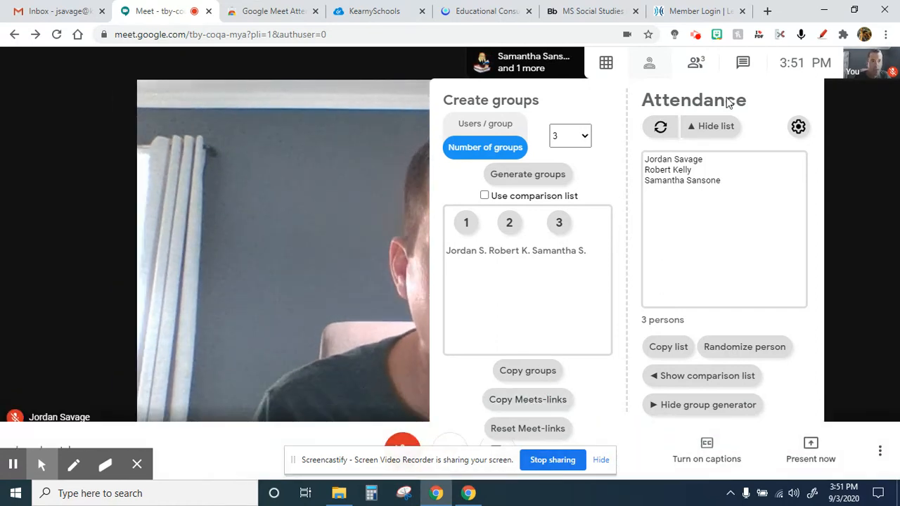
{"action": "left_click", "coordinate": [742, 62]}
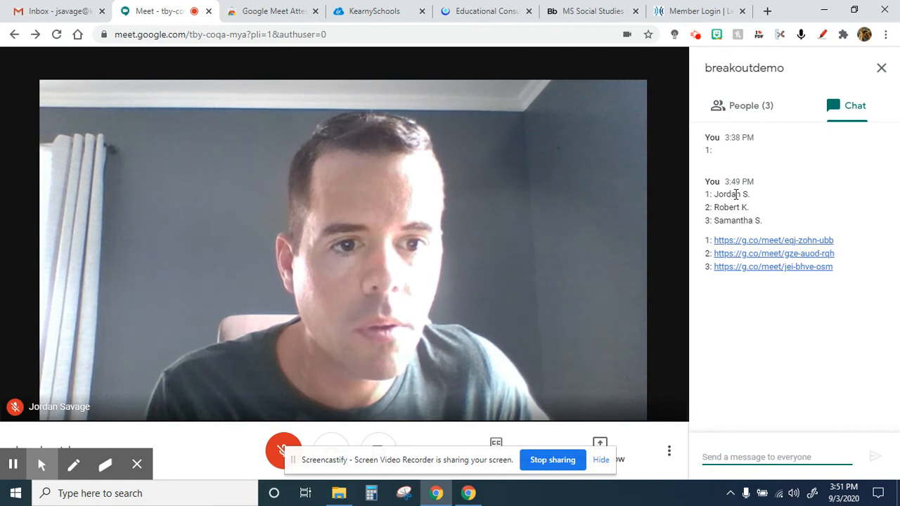
{"action": "mouse_move", "coordinate": [760, 246]}
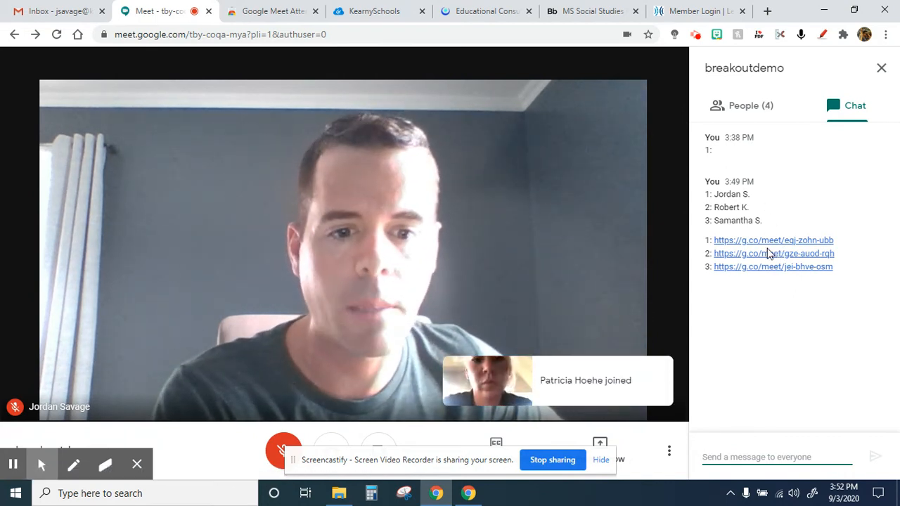
{"action": "mouse_move", "coordinate": [760, 274]}
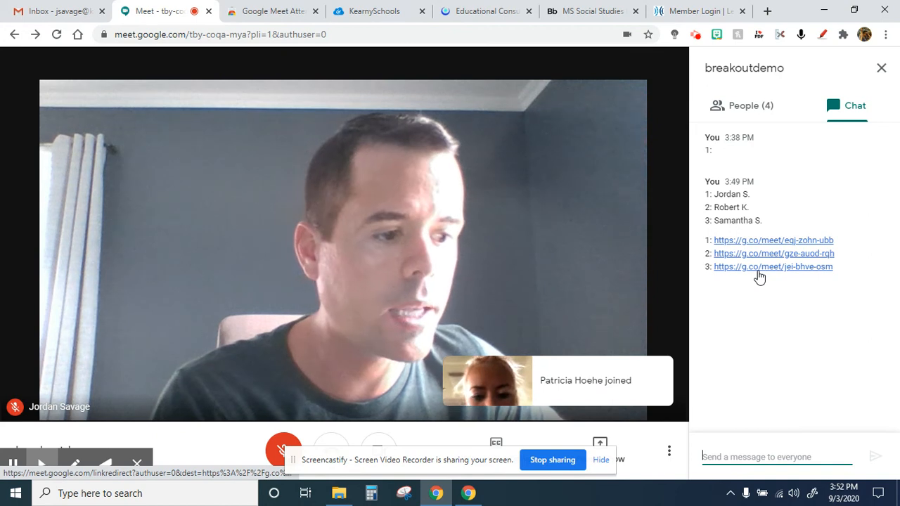